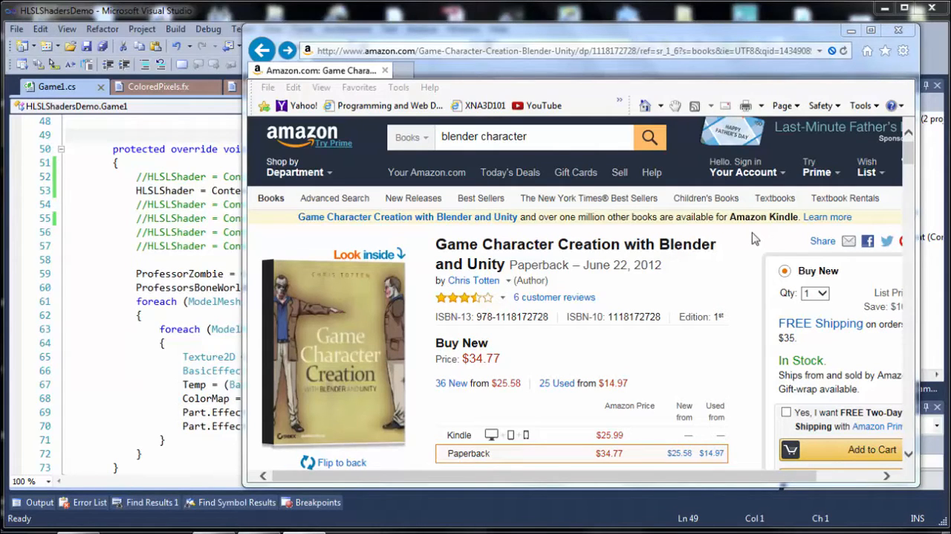
mouse_move(587, 354)
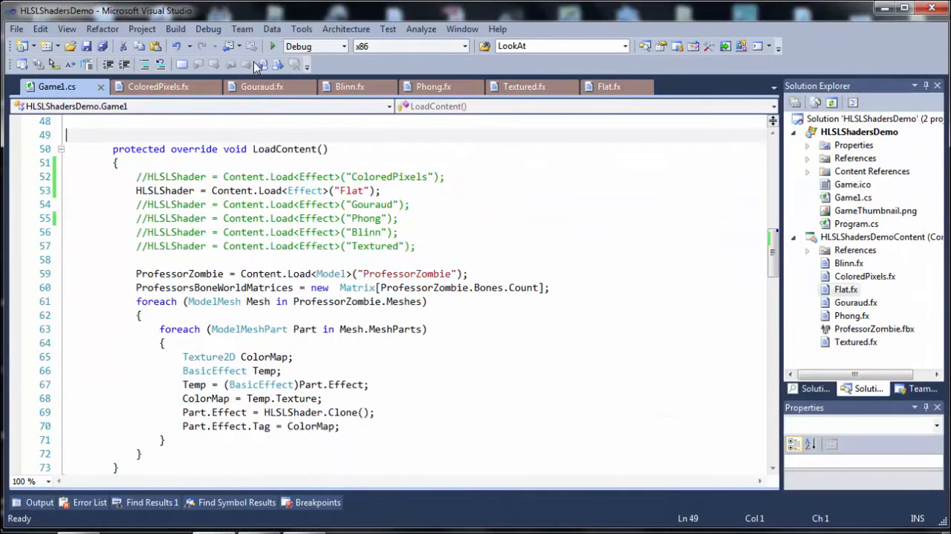
Build and launch the HLSLShadersDemo project with Start Debugging.
left_click(273, 45)
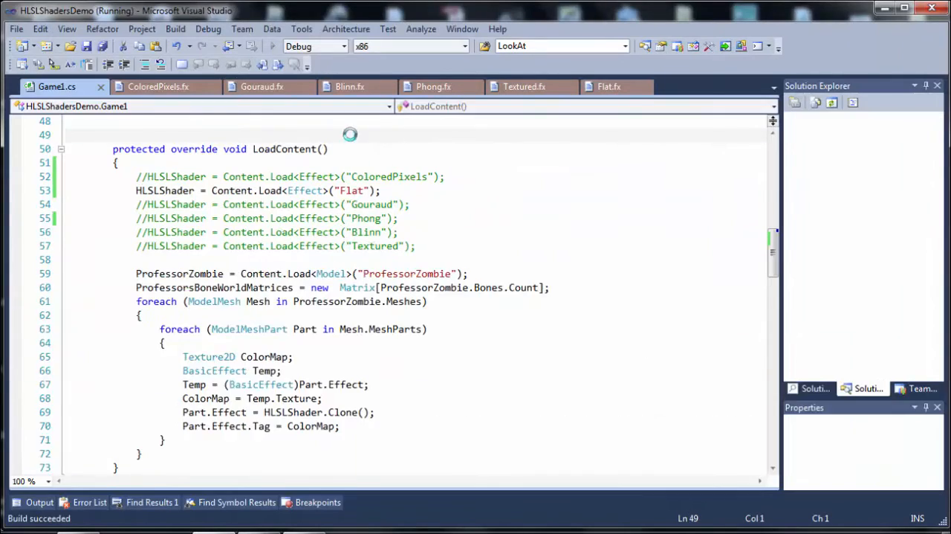